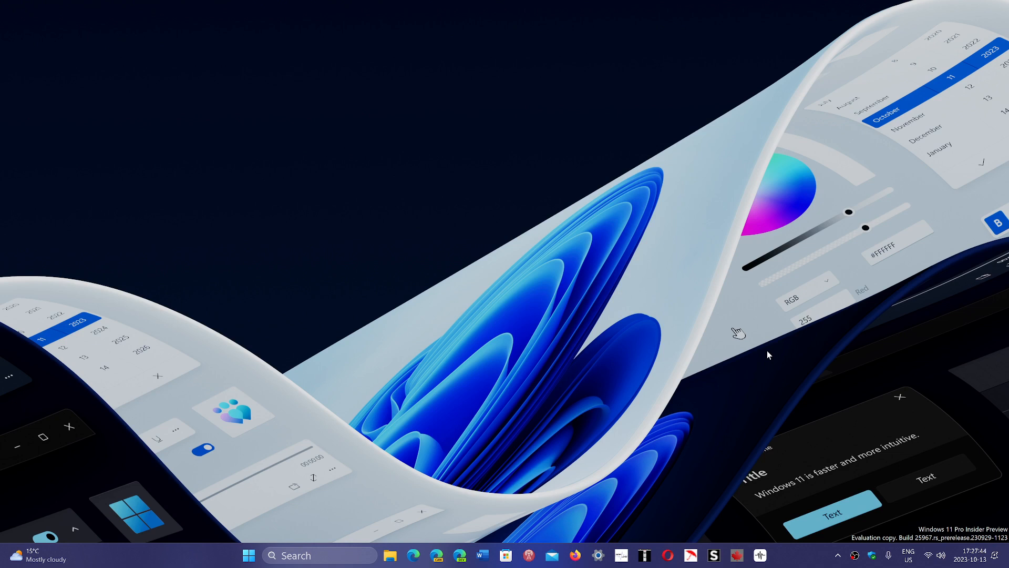
mouse_move(415, 457)
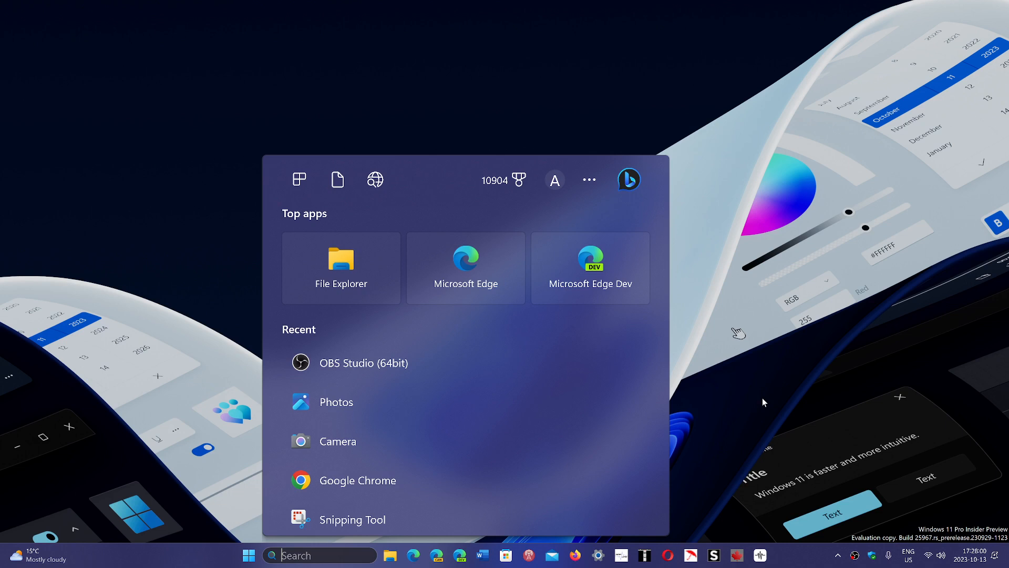
- Launch winver from Start search to show About Windows with version 23H2, build 25967.1010
text(winv)
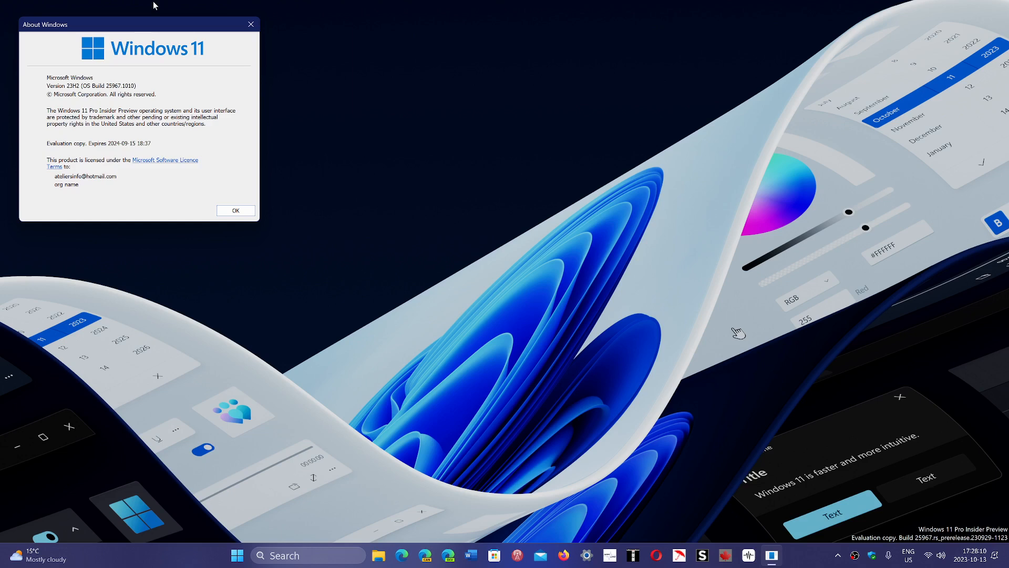
- Move the About Windows dialog to the center of the desktop
drag(137, 24, 578, 239)
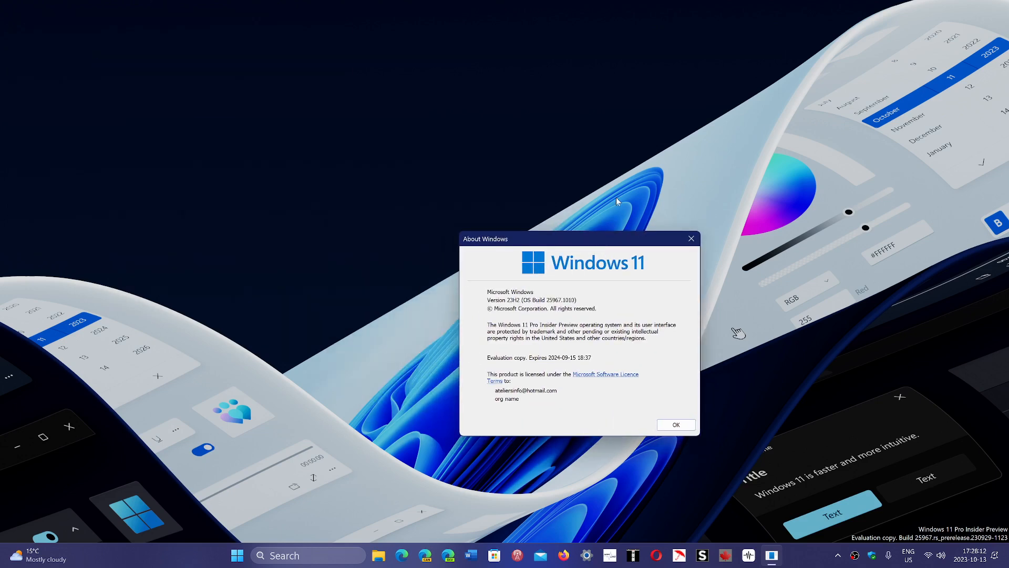
mouse_move(515, 313)
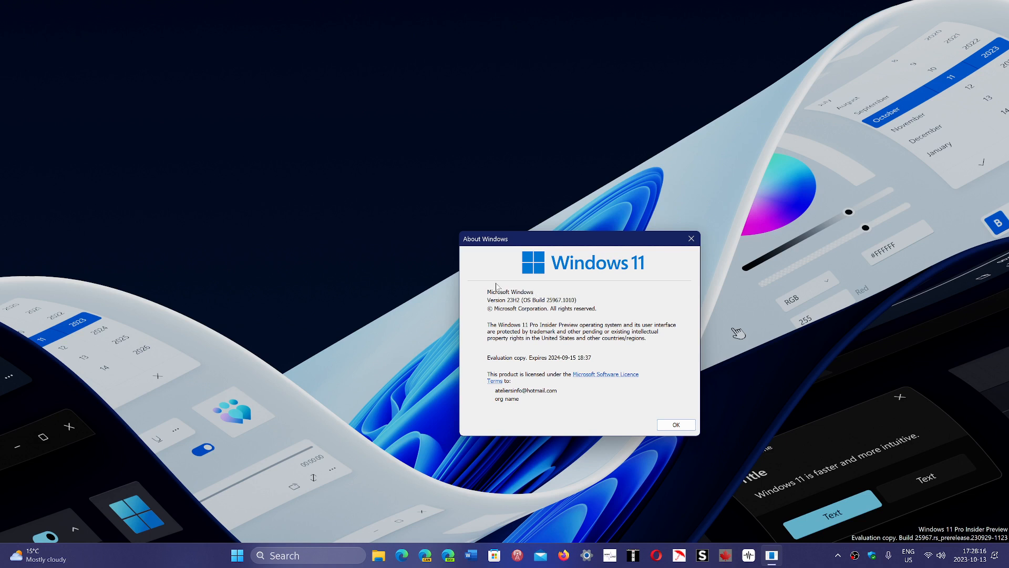
mouse_move(515, 297)
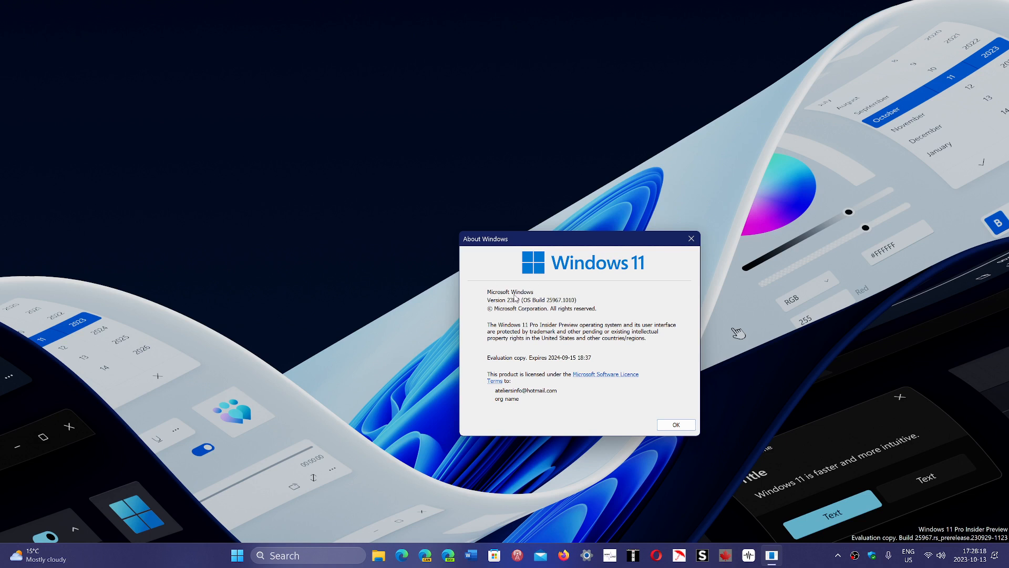
mouse_move(375, 425)
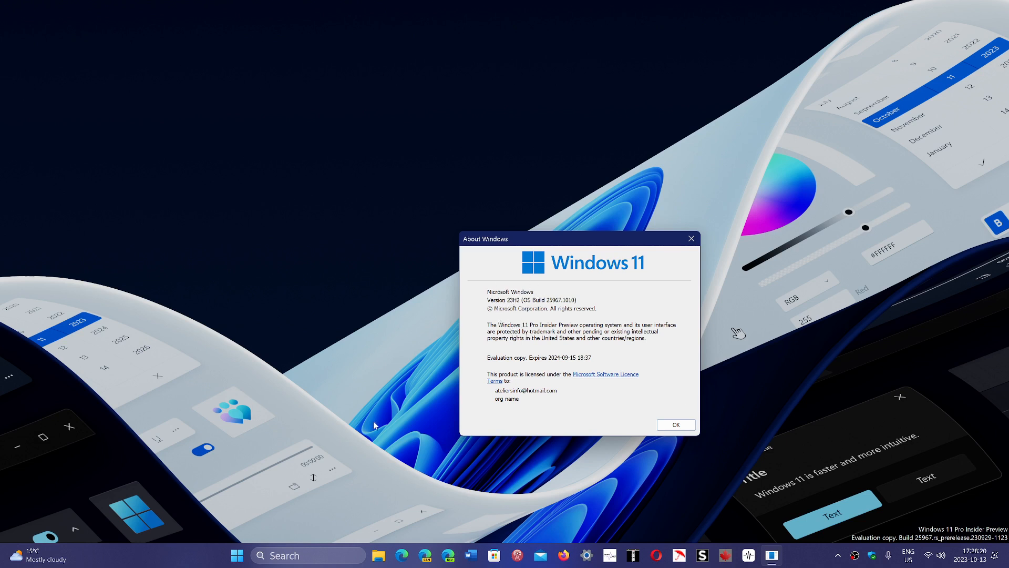
mouse_move(707, 241)
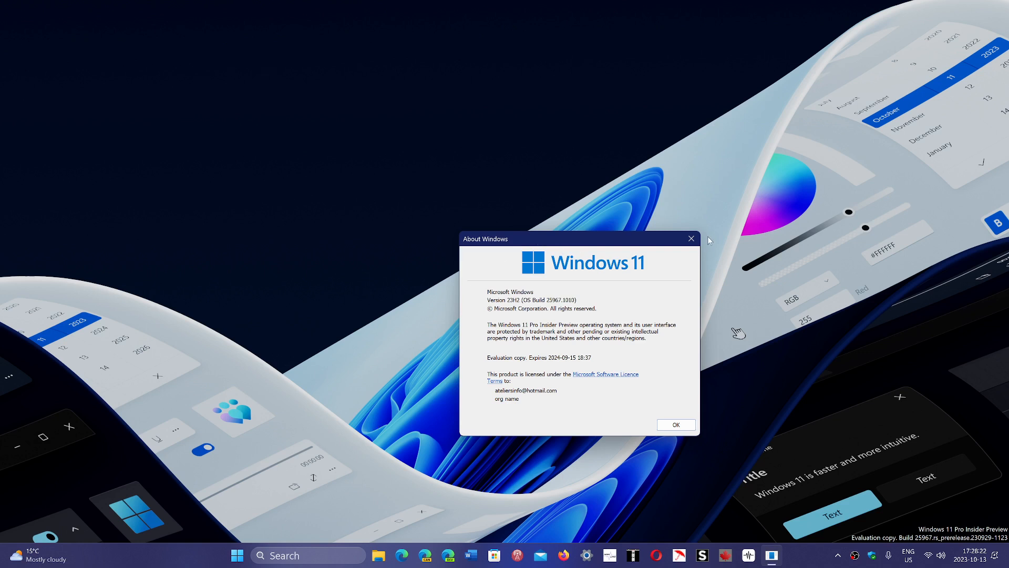